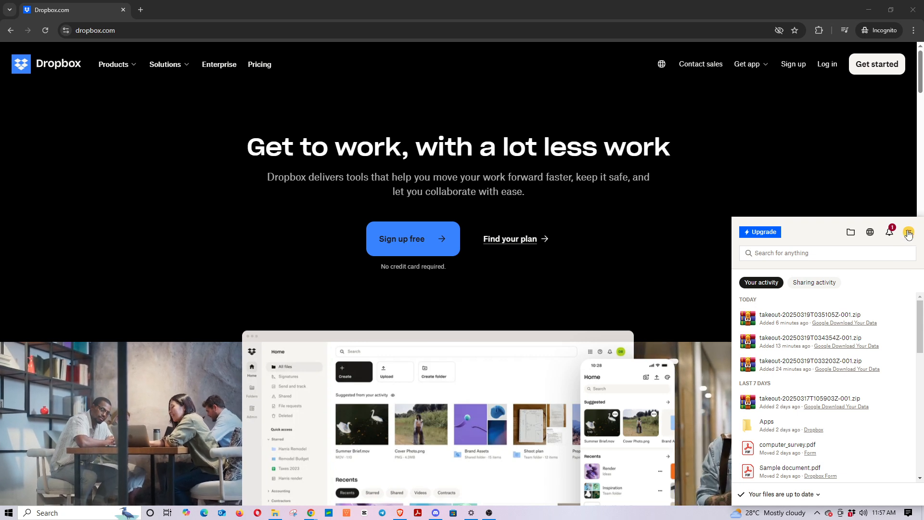
{"action": "mouse_move", "coordinate": [910, 232]}
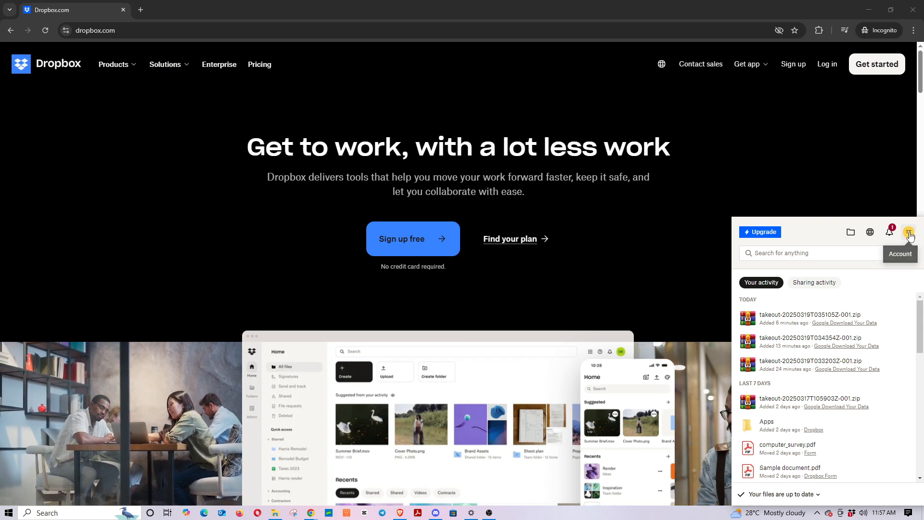
Show the Dropbox account menu from the tray panel avatar
{"action": "left_click", "coordinate": [910, 232]}
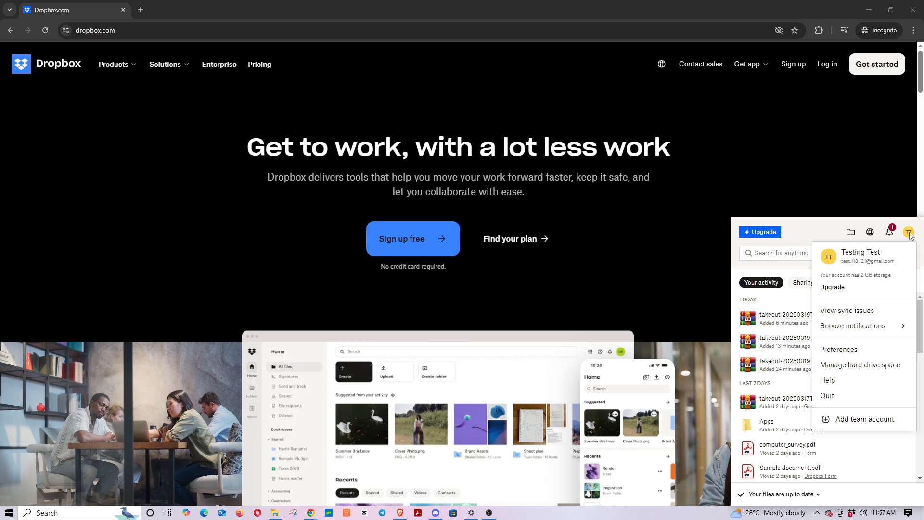
{"action": "mouse_move", "coordinate": [835, 330]}
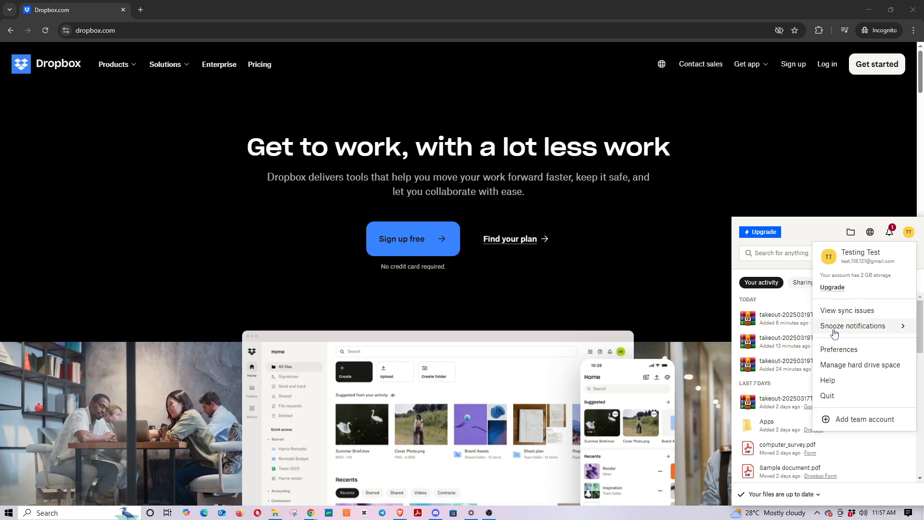
{"action": "mouse_move", "coordinate": [839, 349]}
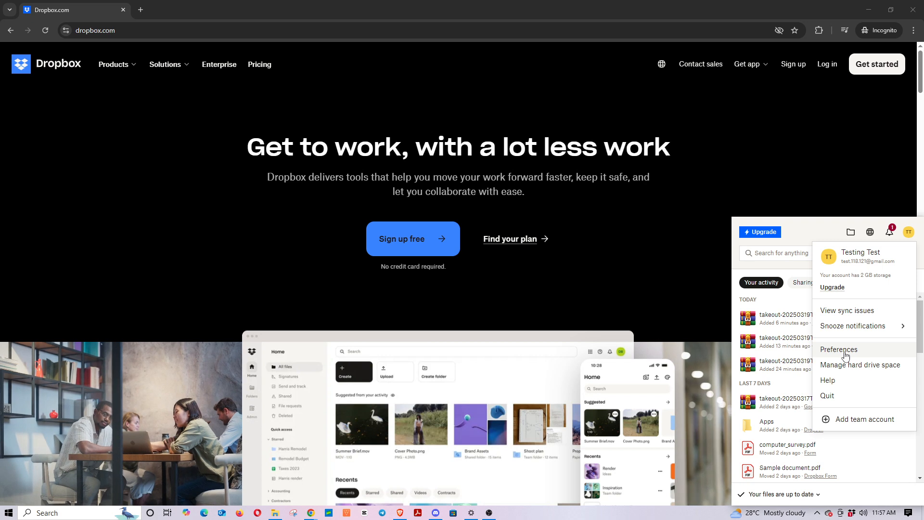
Bring up Dropbox Preferences on the General settings page
{"action": "left_click", "coordinate": [839, 349]}
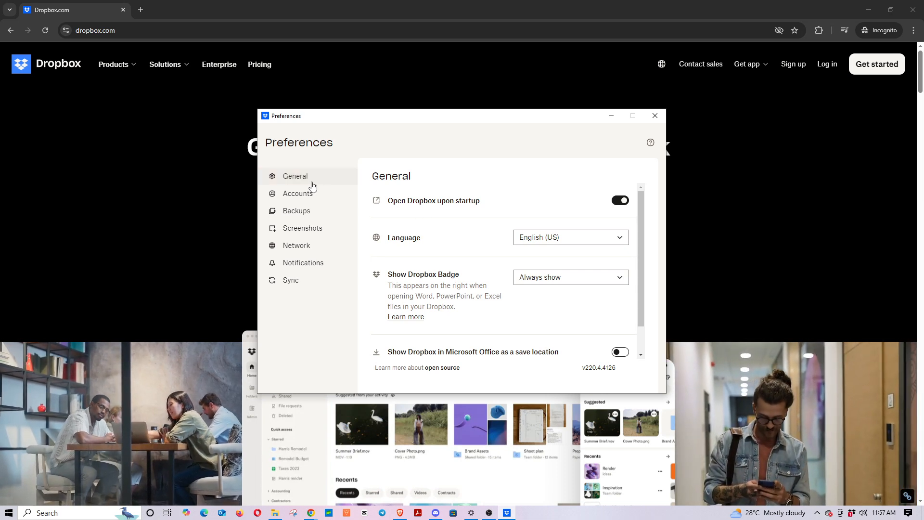
{"action": "mouse_move", "coordinate": [291, 280]}
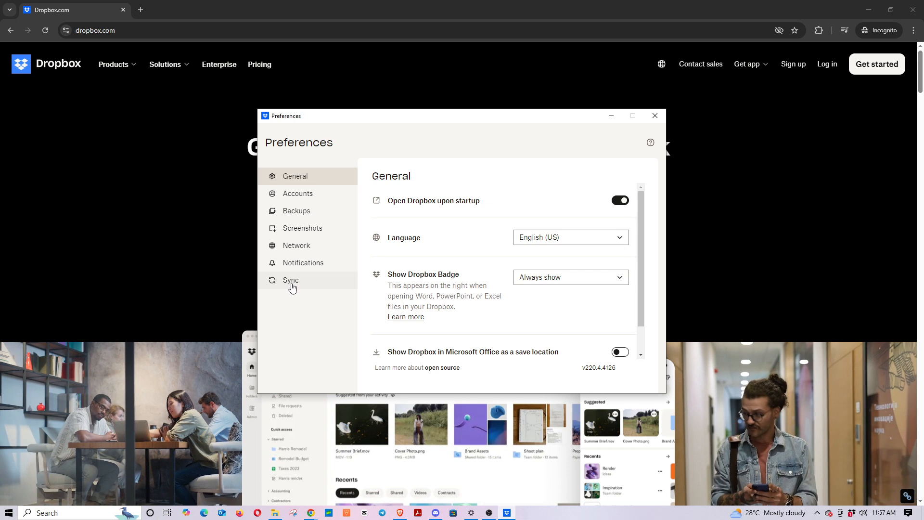
{"action": "mouse_move", "coordinate": [297, 246]}
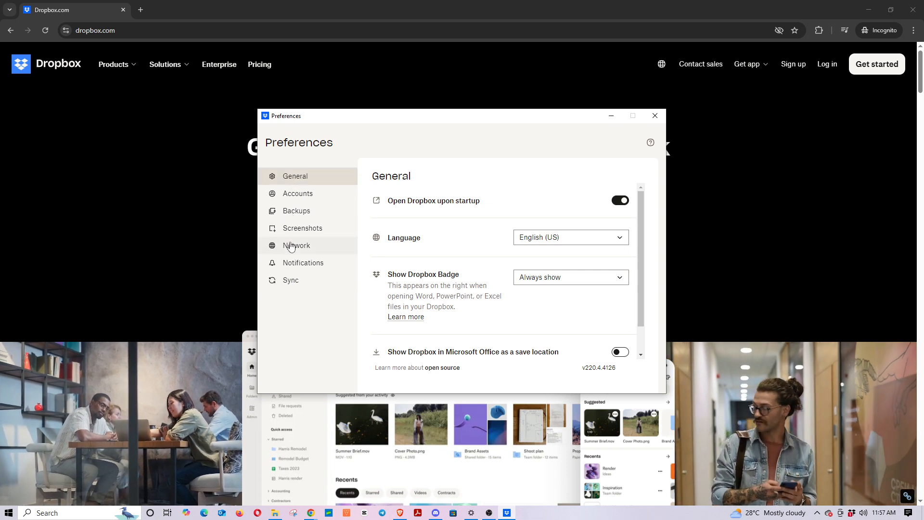
Show the Sync settings down to the current Dropbox folder location
{"action": "left_click", "coordinate": [290, 281]}
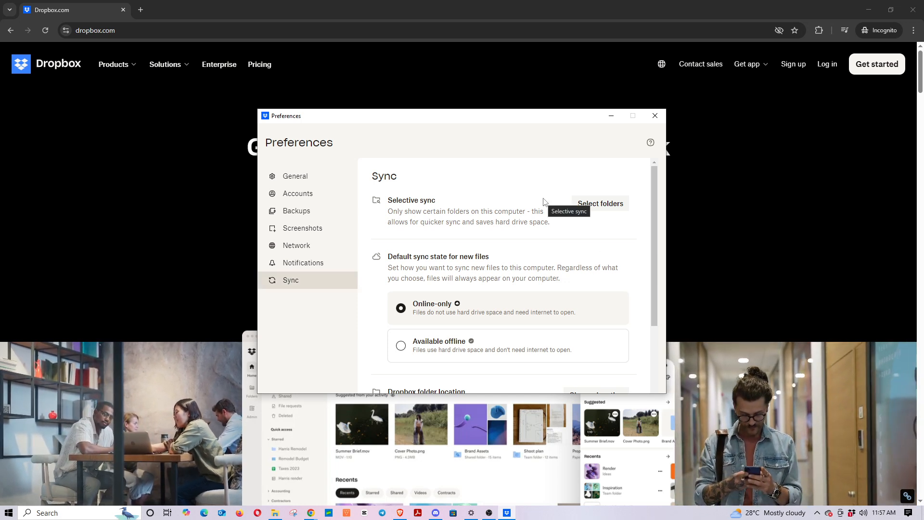
{"action": "mouse_move", "coordinate": [532, 243]}
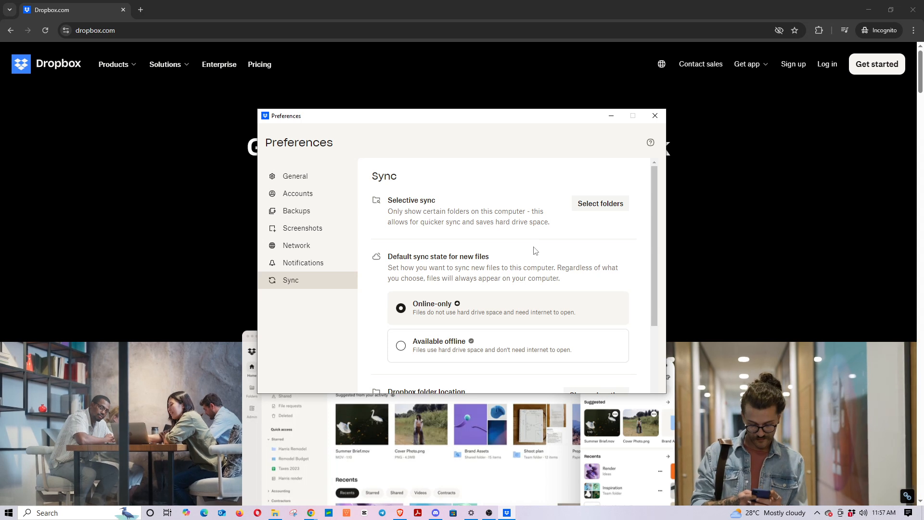
{"action": "scroll", "scroll_direction": "down", "scroll_amount": 3}
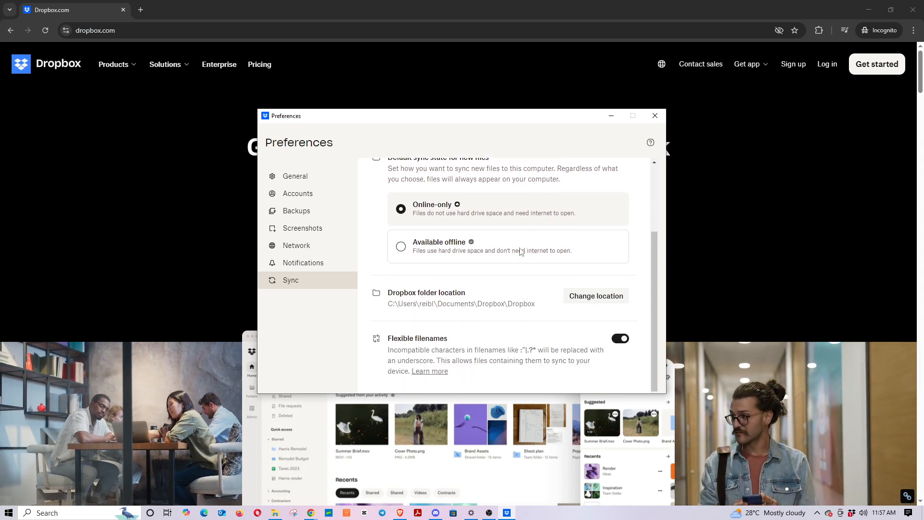
{"action": "mouse_move", "coordinate": [504, 304]}
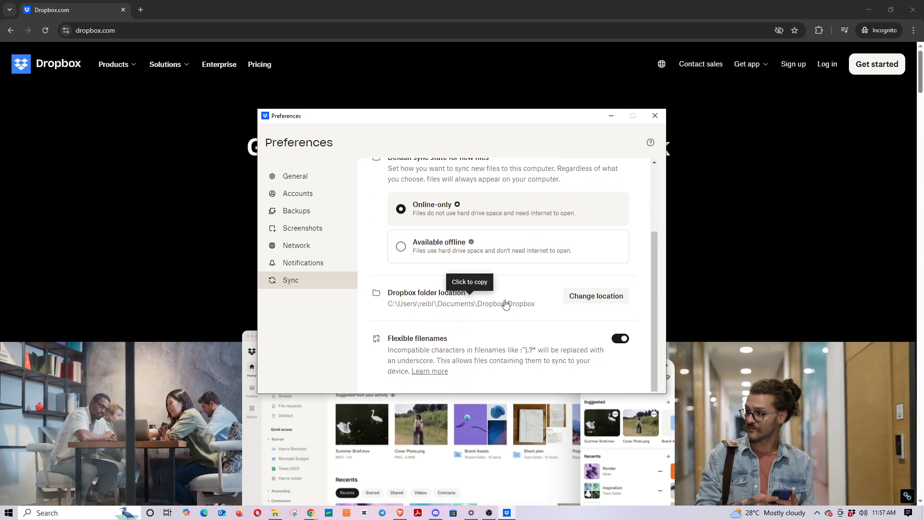
{"action": "mouse_move", "coordinate": [628, 304]}
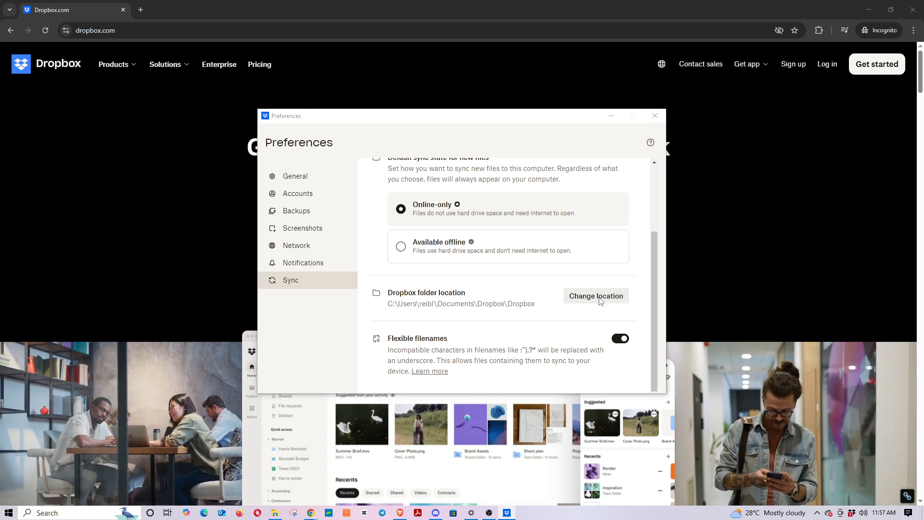
Start changing the Dropbox folder location, bringing up the Select Folder dialog at Documents › Dropbox
{"action": "left_click", "coordinate": [595, 296]}
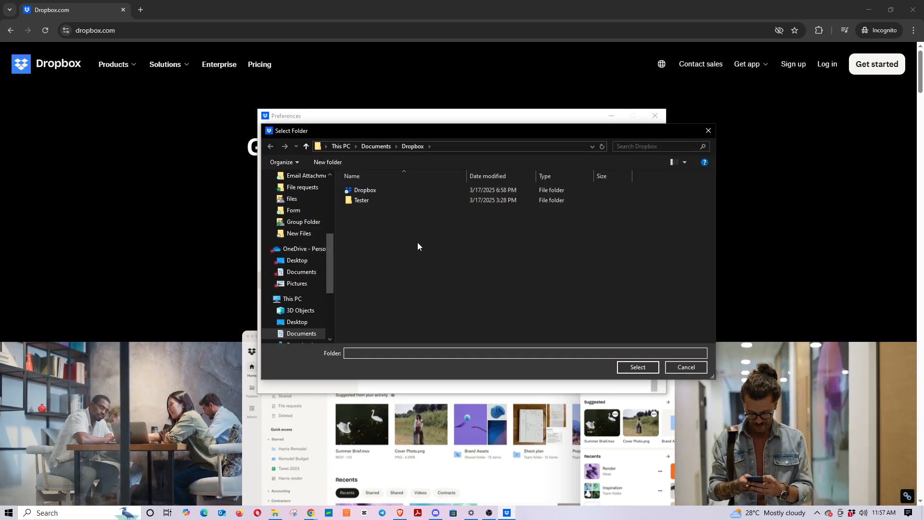
{"action": "mouse_move", "coordinate": [337, 269]}
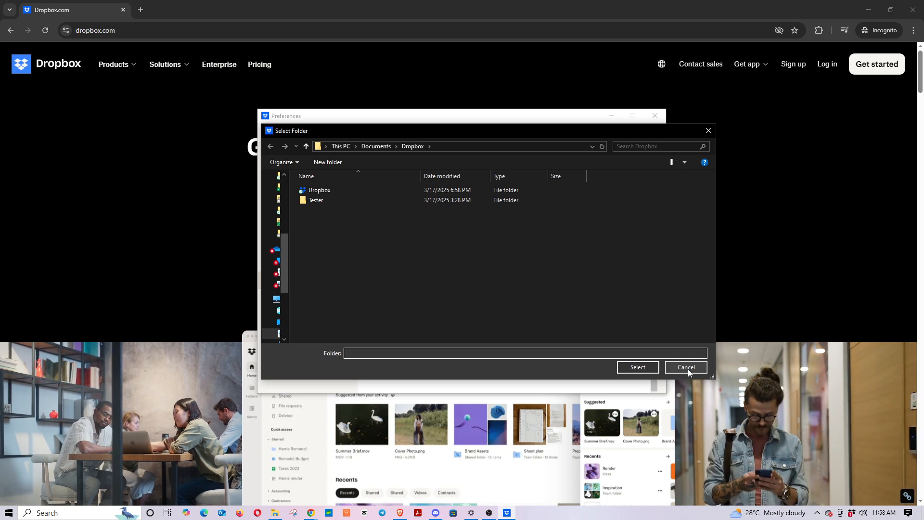
Cancel the folder picker, keeping Documents › Dropbox as the folder location
{"action": "left_click", "coordinate": [684, 367]}
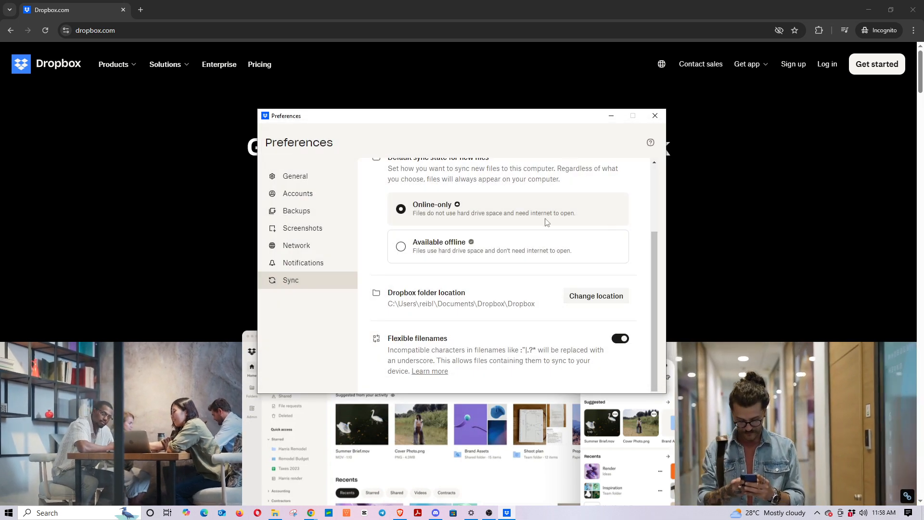
{"action": "mouse_move", "coordinate": [548, 203]}
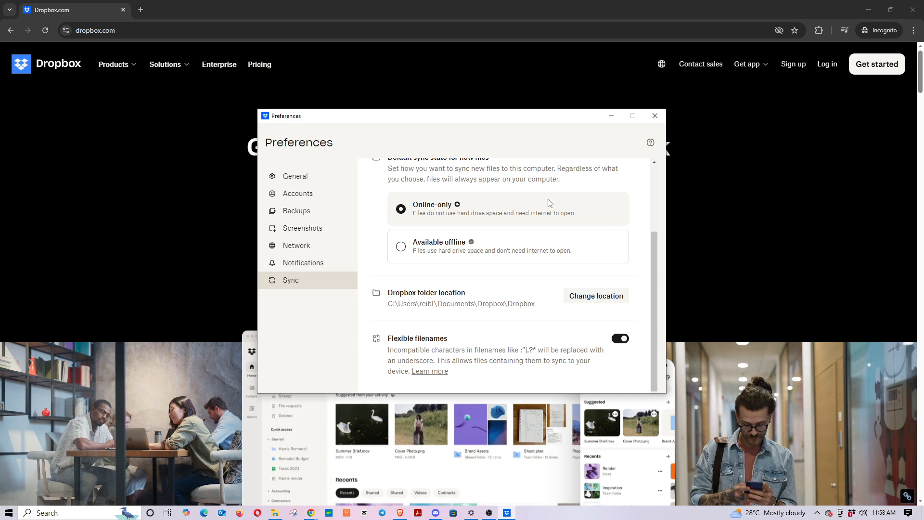
{"action": "mouse_move", "coordinate": [555, 230]}
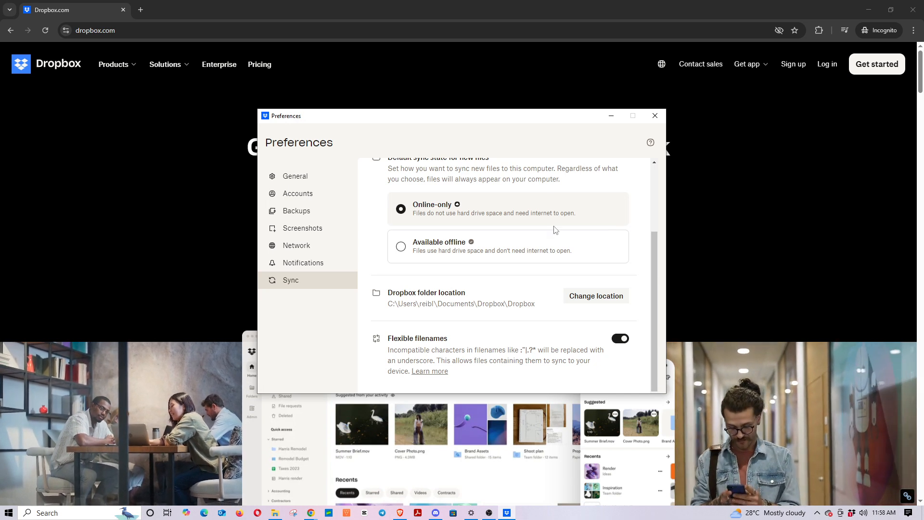